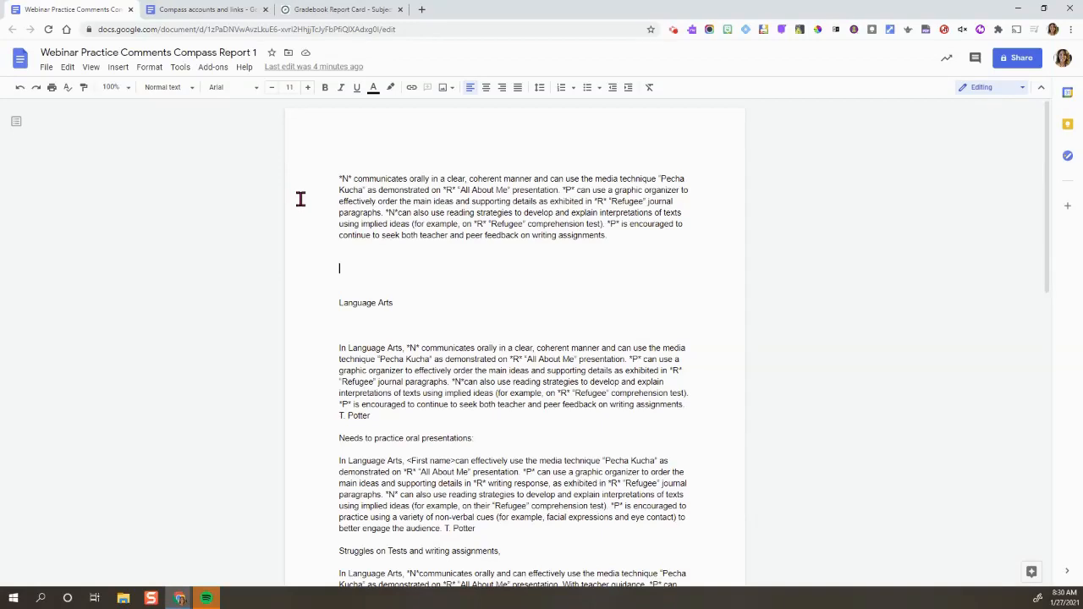
mouse_move(318, 196)
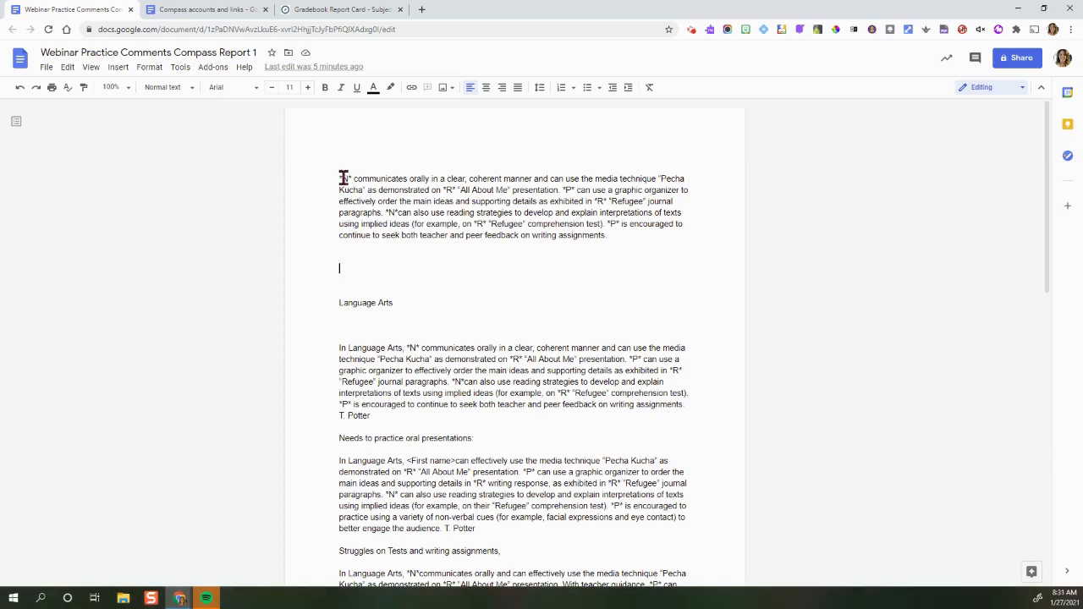
mouse_move(531, 252)
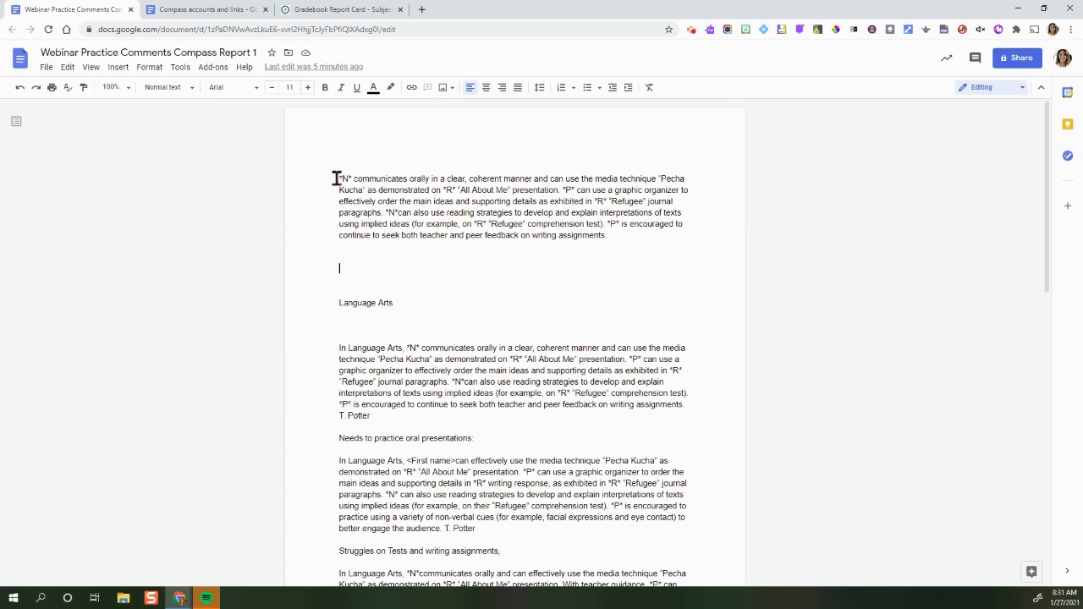
Place the cursor at the start of the oral-communication comment paragraph to begin selecting it.
left_click(347, 183)
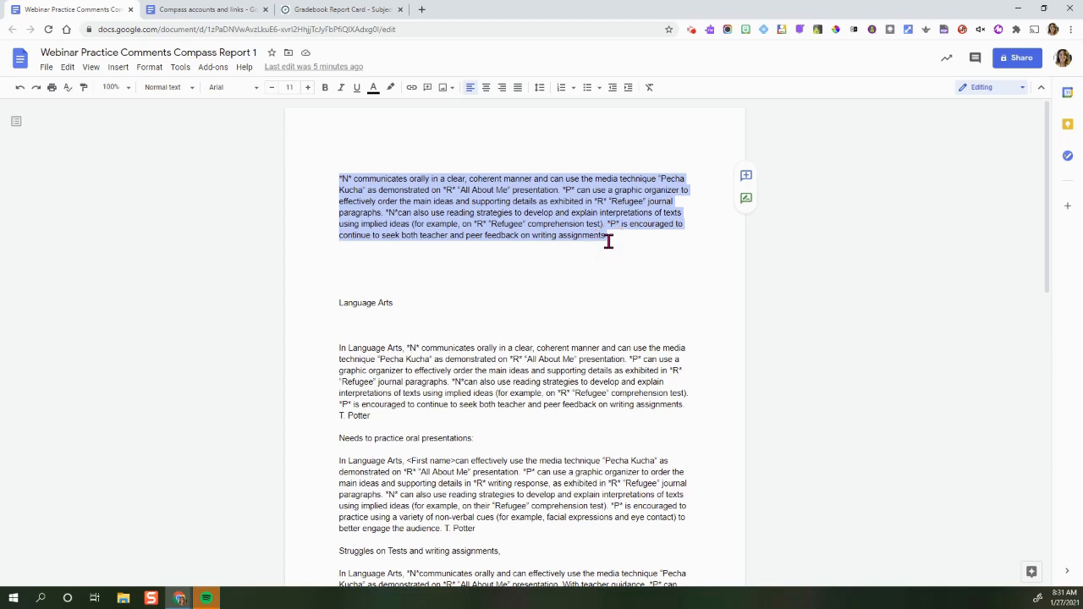
key("ctrl+shift+c")
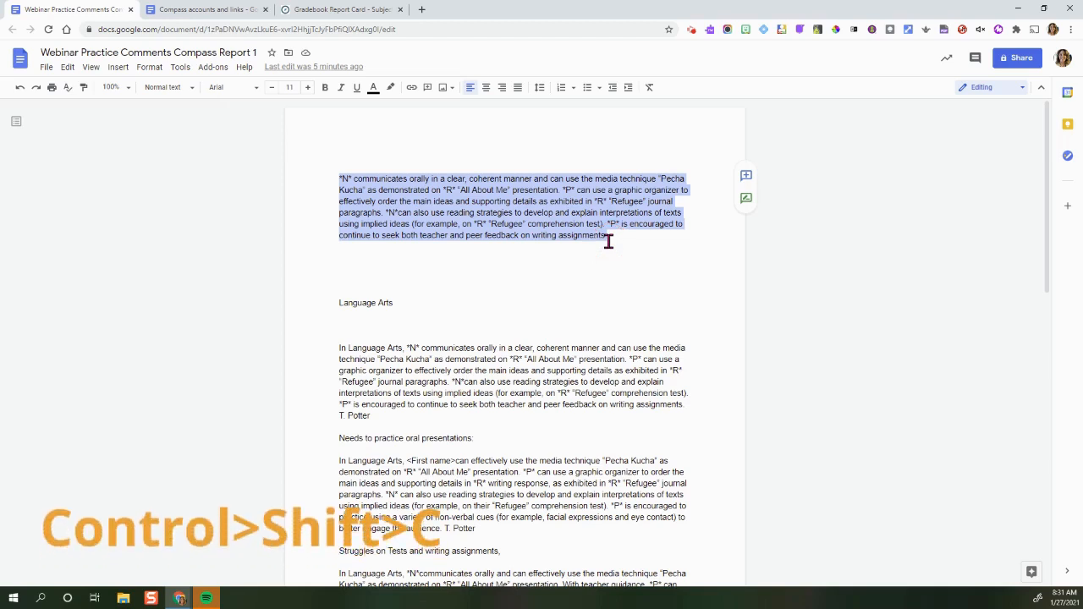
key("ctrl+shift+c")
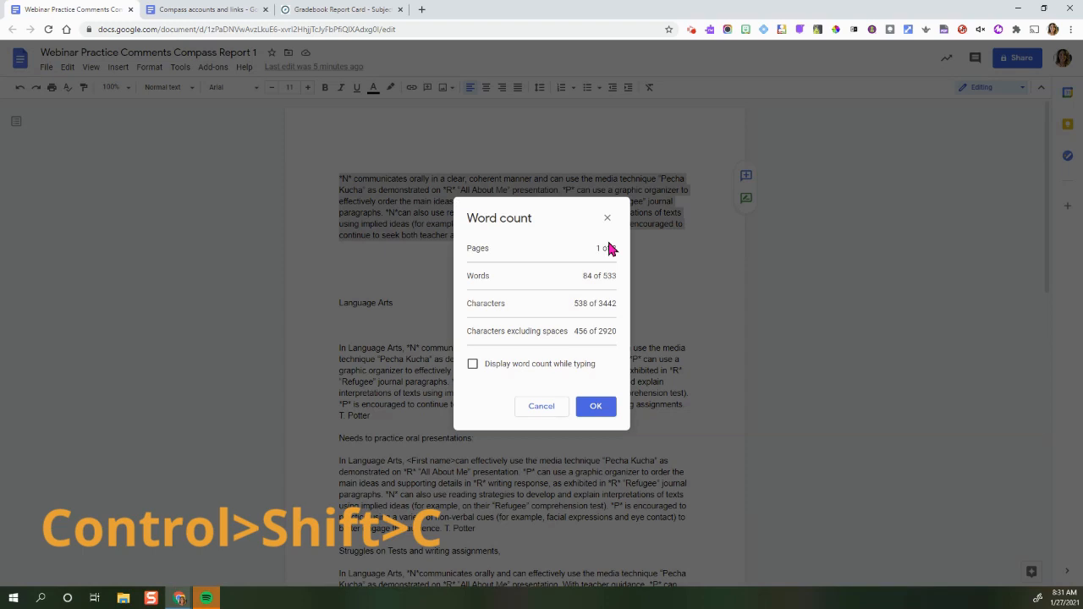
mouse_move(582, 320)
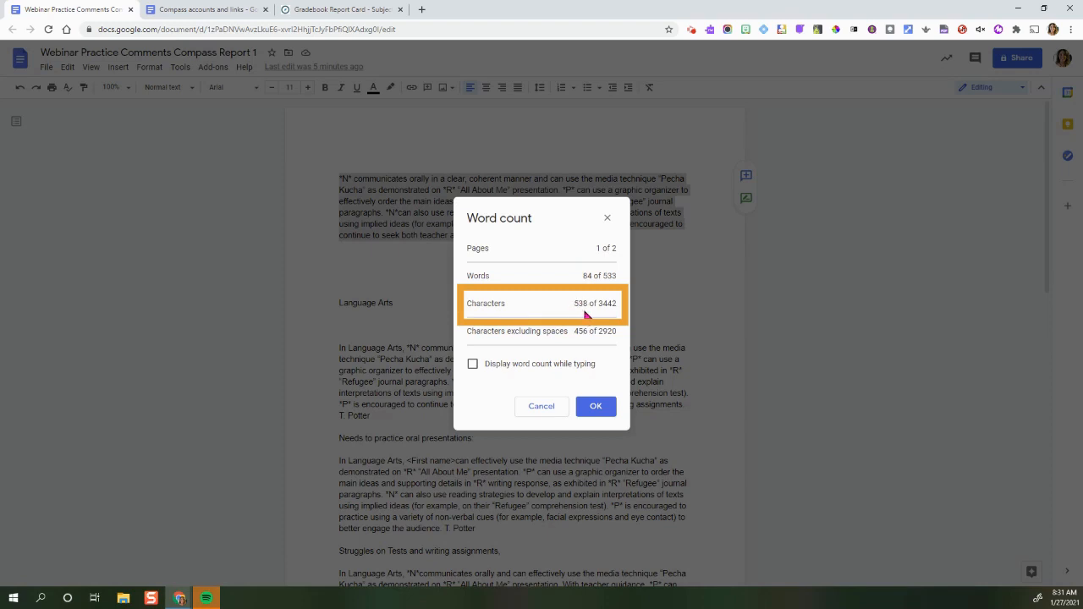
mouse_move(603, 315)
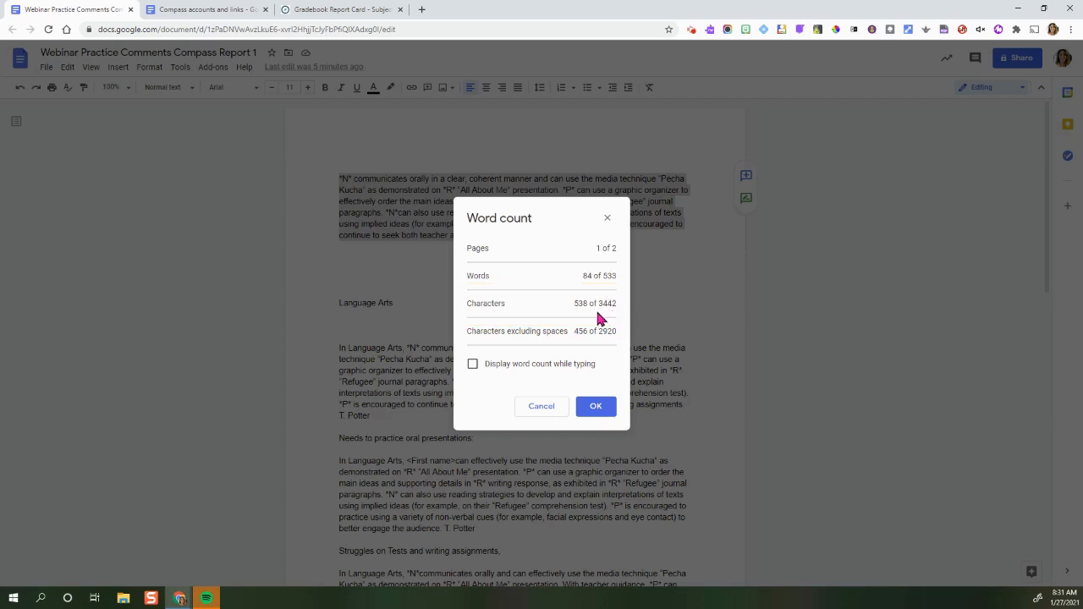
mouse_move(580, 306)
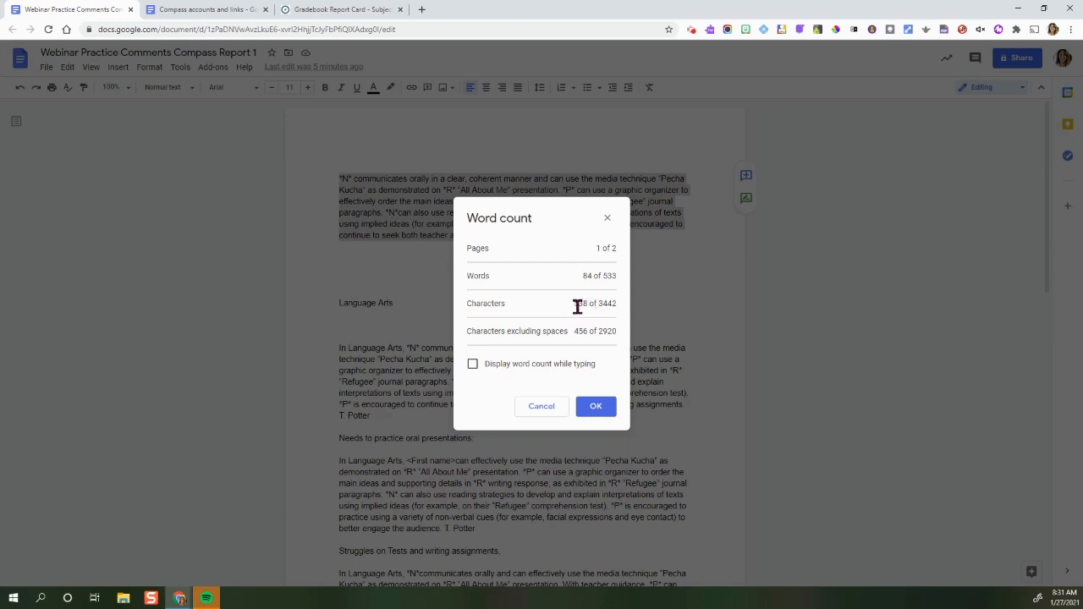
left_click(595, 406)
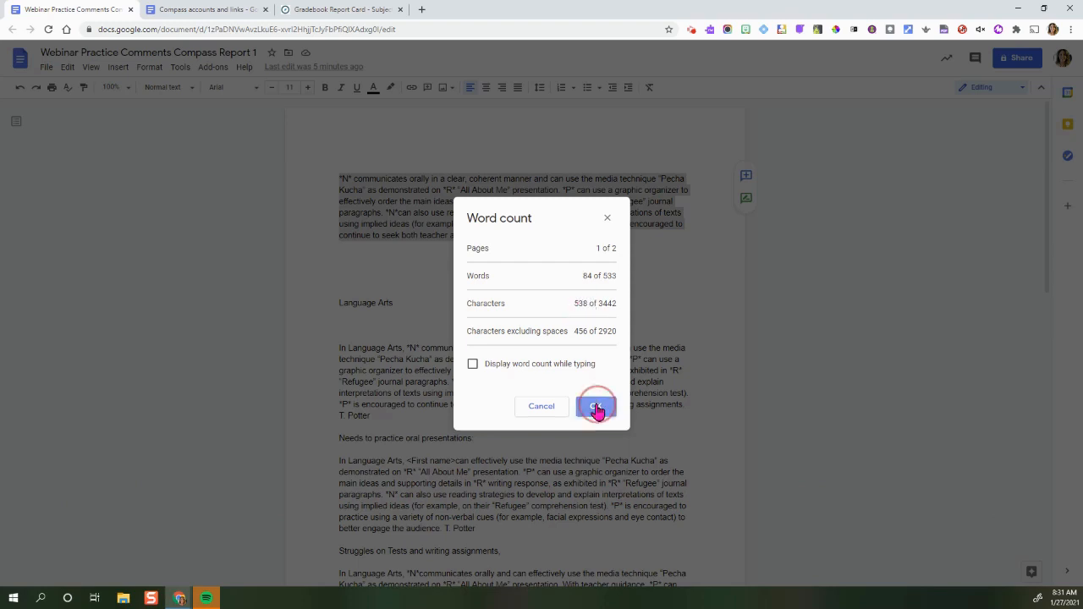
left_click(595, 406)
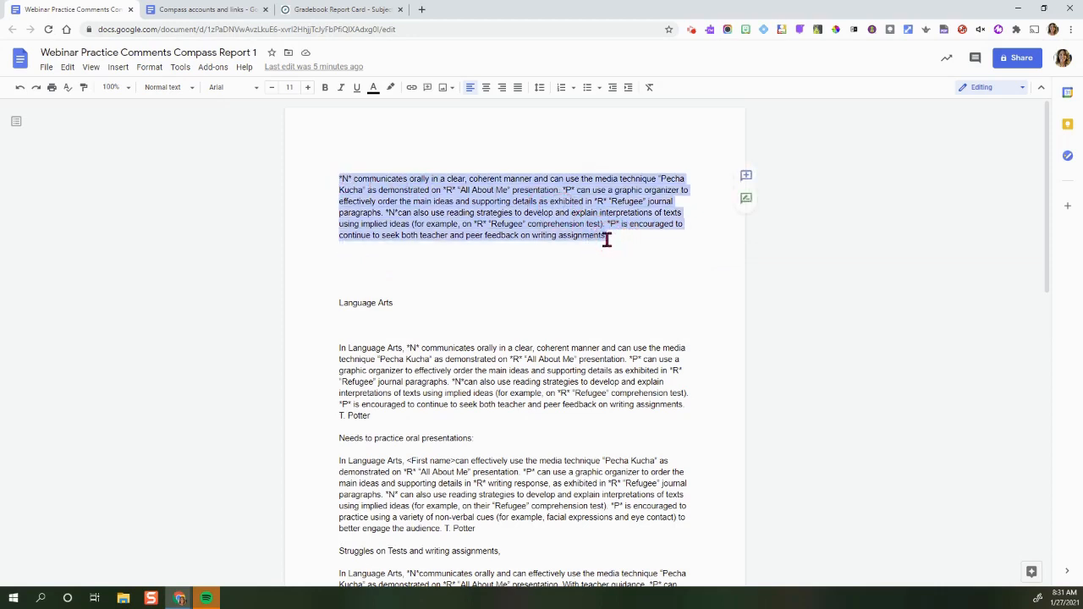
left_click(338, 10)
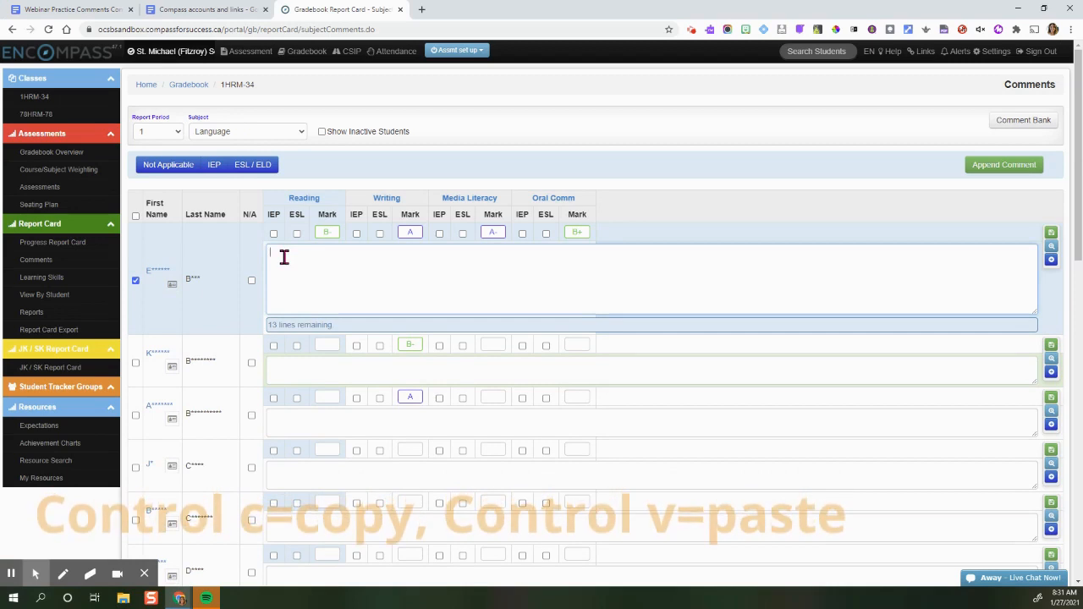
Paste the copied oral-communication comment into the first student's Language comment box.
key("ctrl+v")
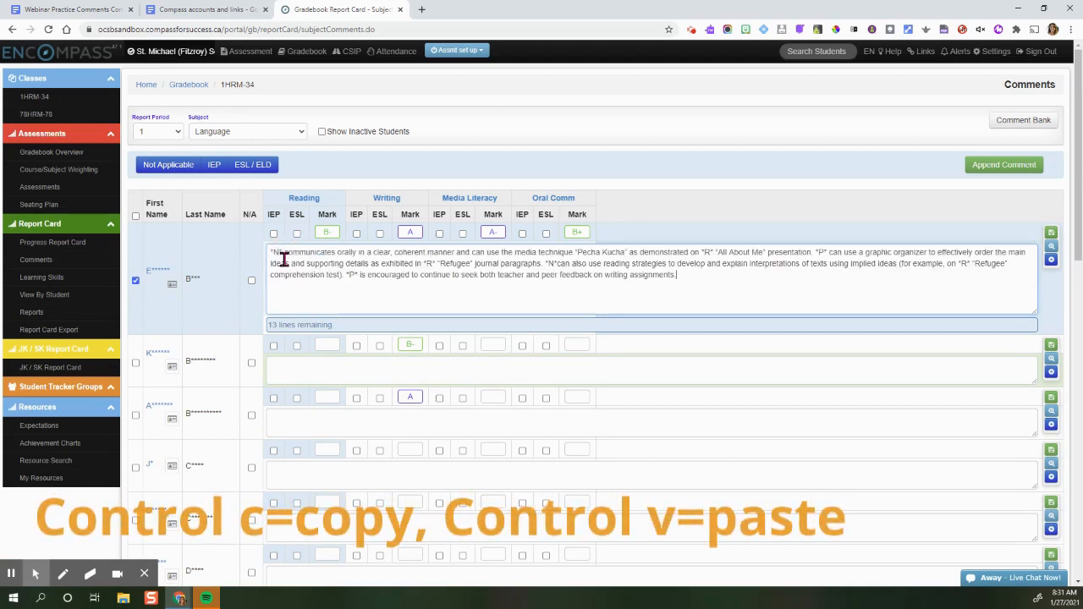
key("ctrl+v")
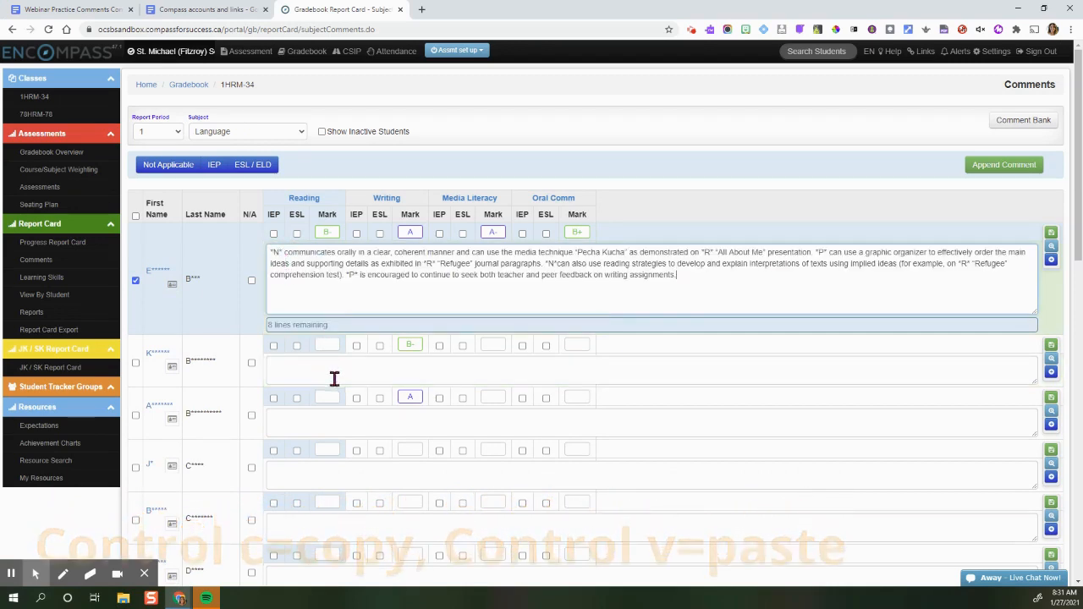
mouse_move(322, 339)
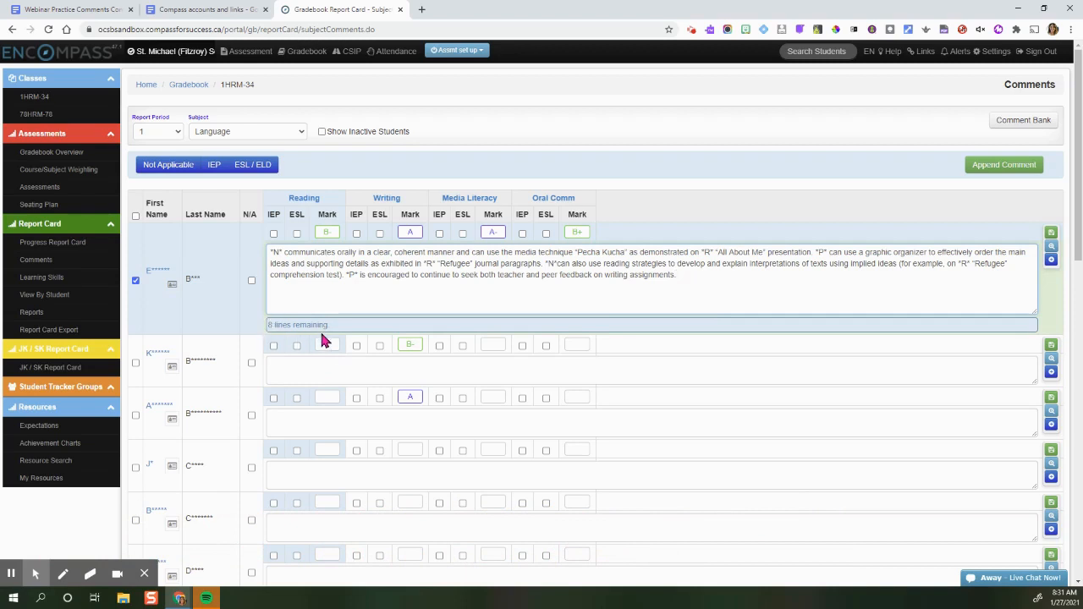
mouse_move(330, 337)
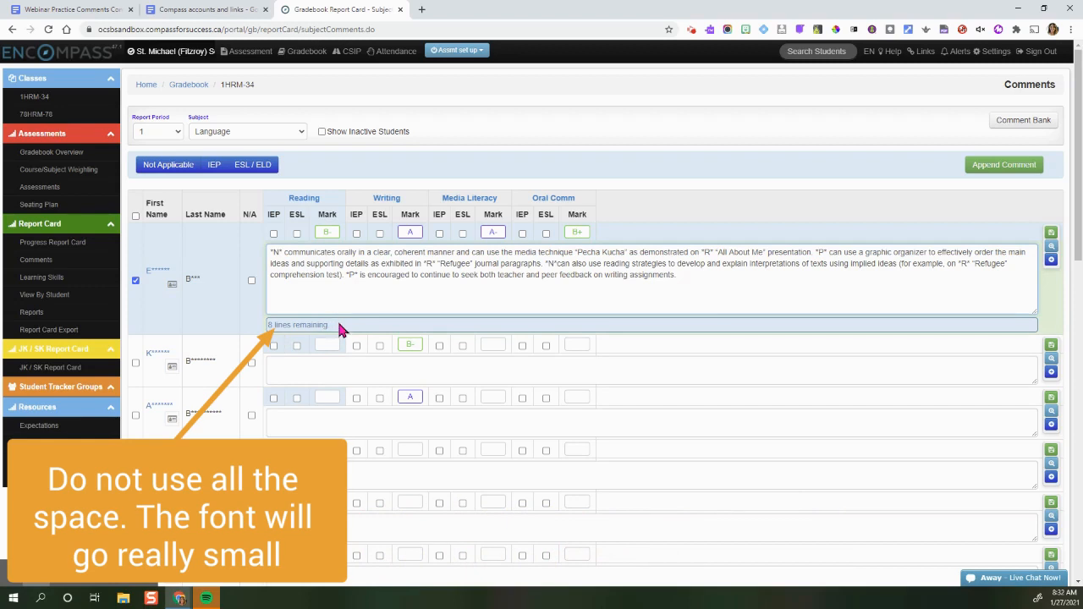
mouse_move(235, 332)
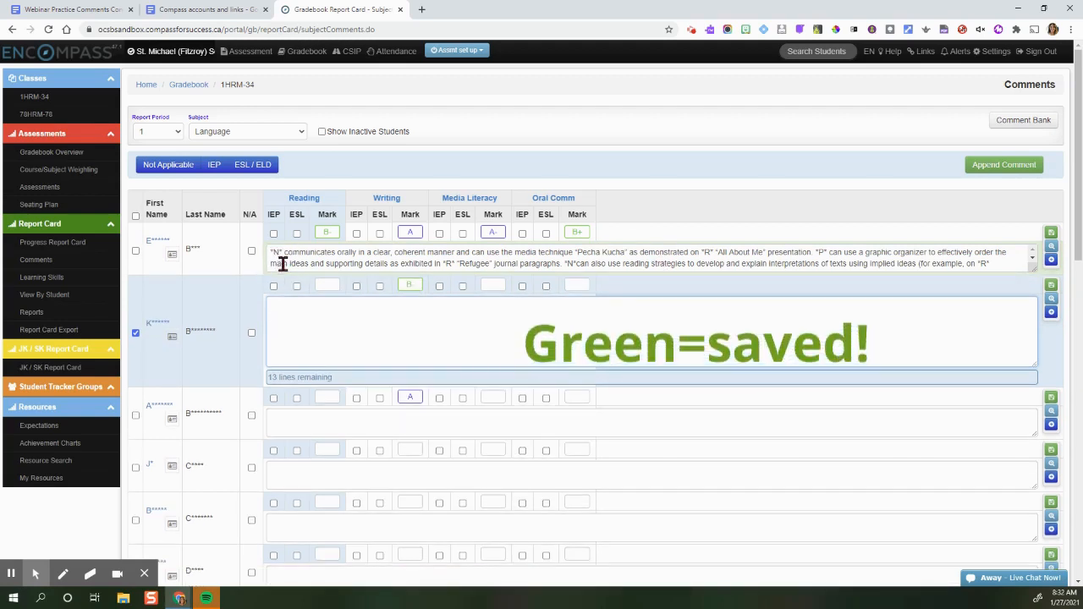
mouse_move(122, 262)
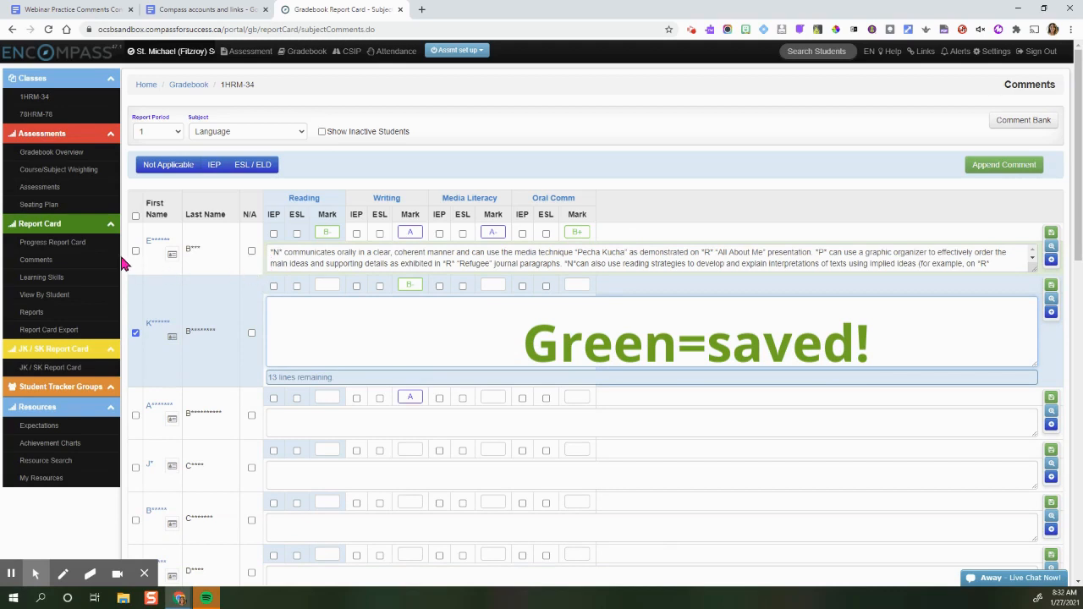
Reload the Comments page via Learning Skills so the saved she/her comment displays in full.
left_click(40, 278)
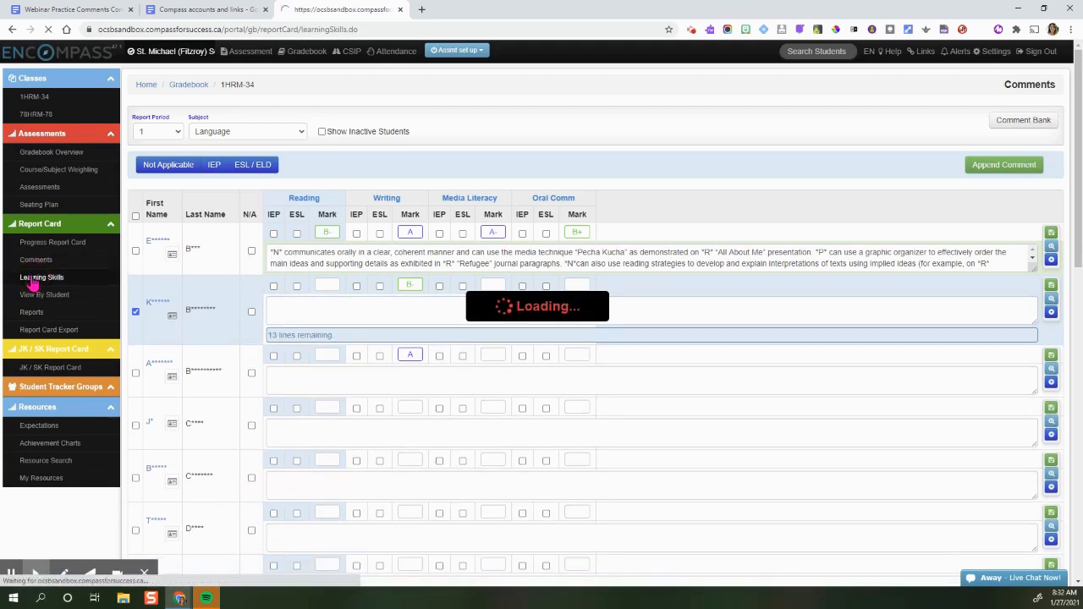
left_click(40, 278)
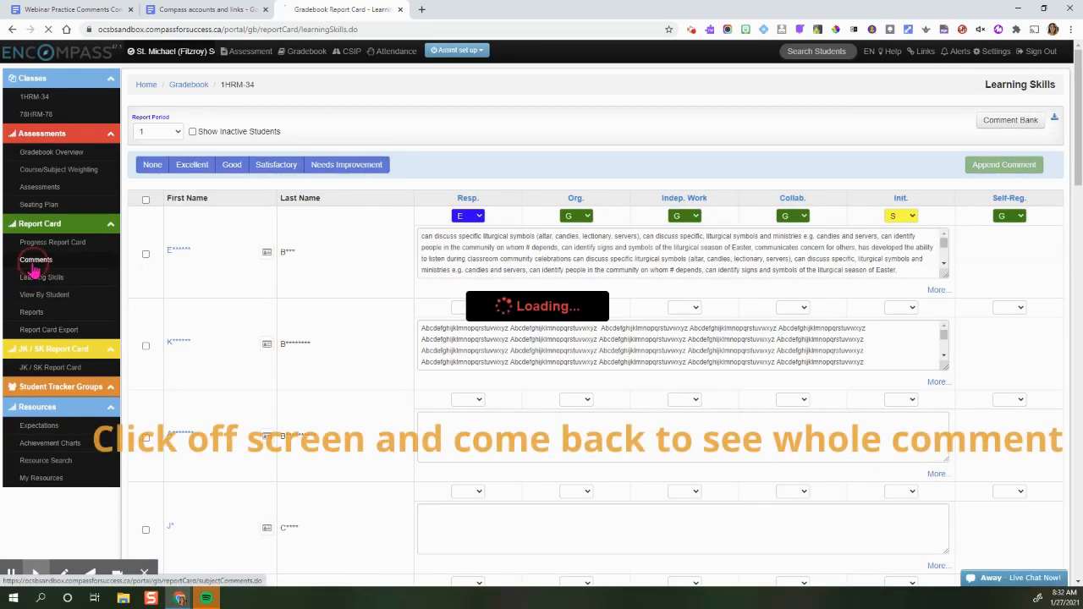
left_click(35, 261)
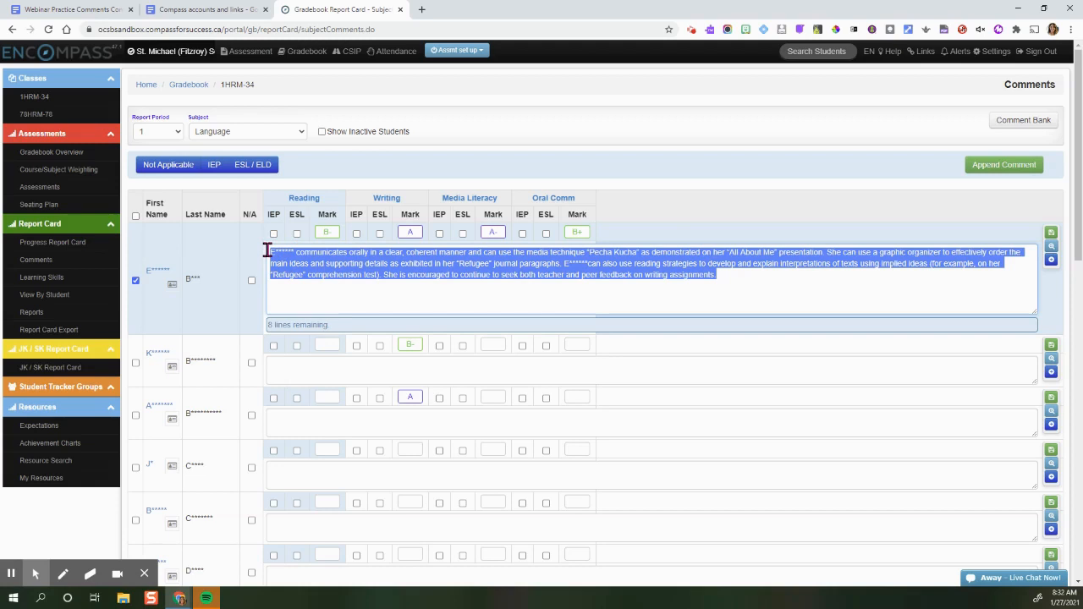
mouse_move(399, 302)
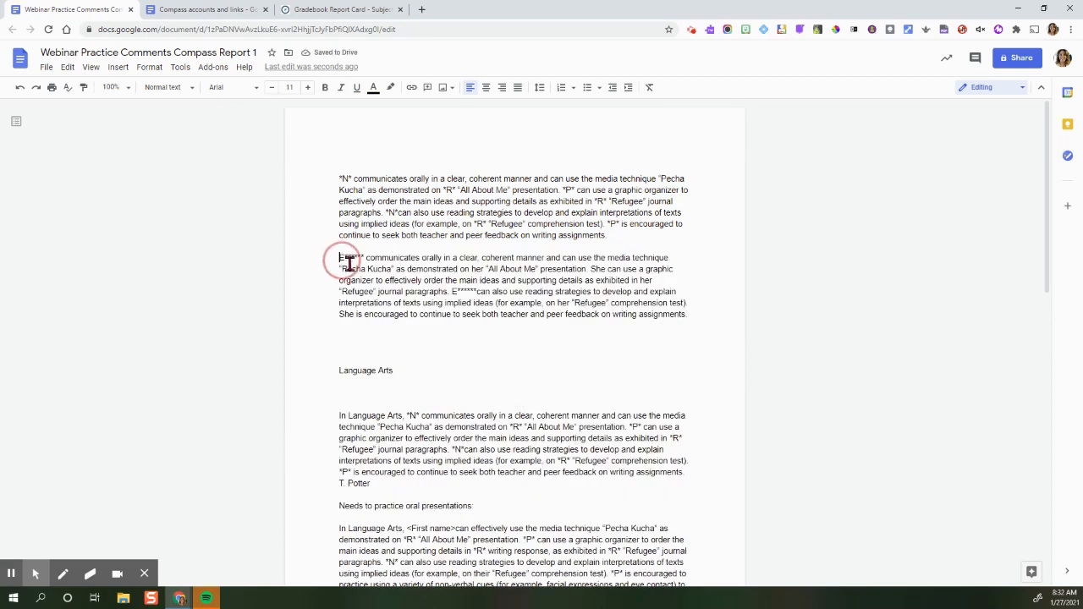
left_click_drag(339, 257, 689, 320)
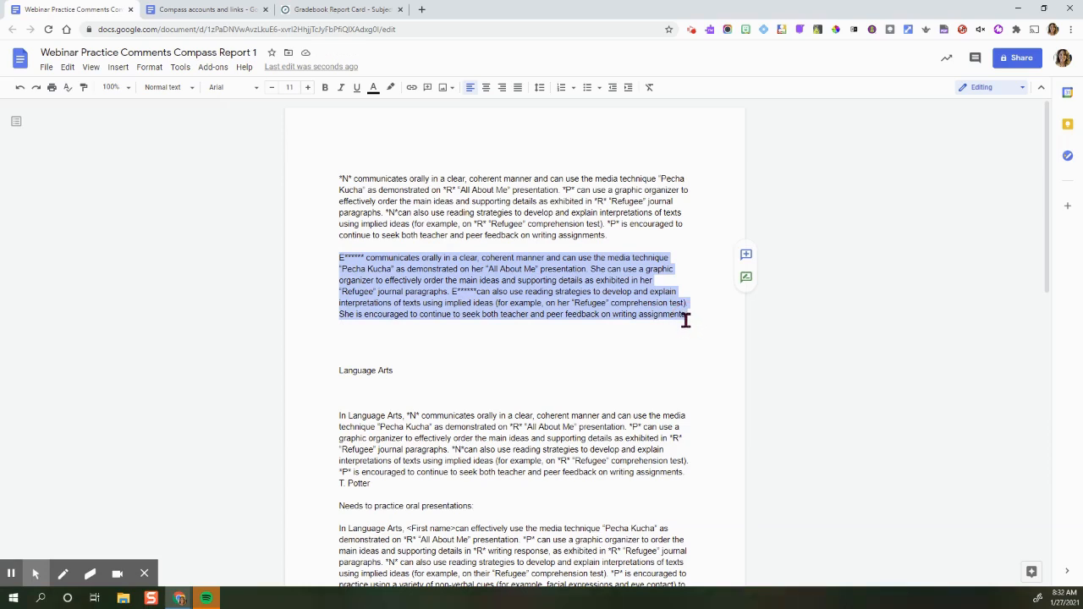
left_click(180, 68)
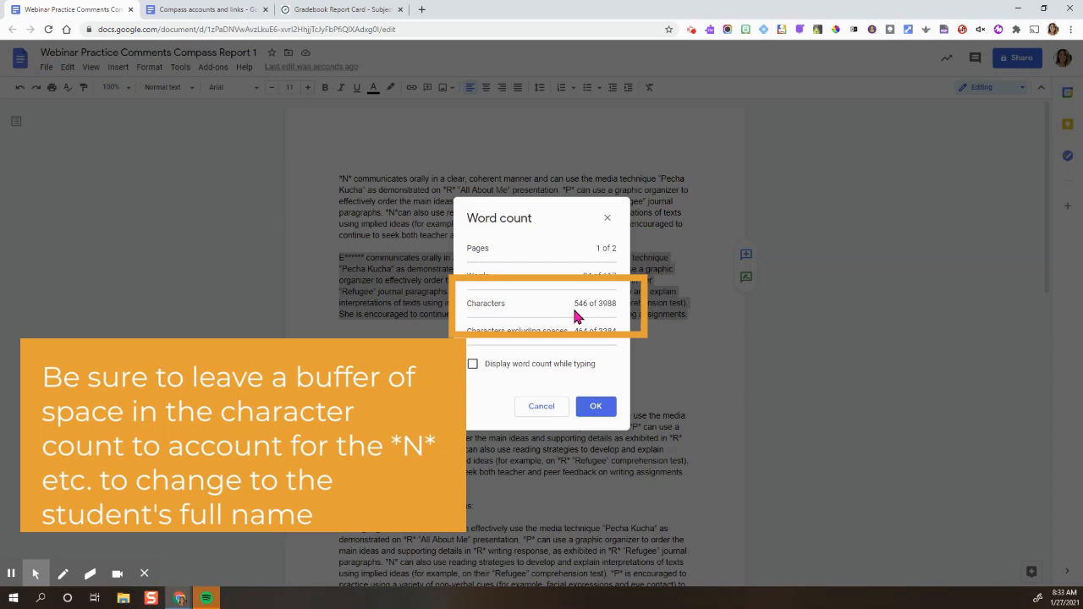
mouse_move(584, 316)
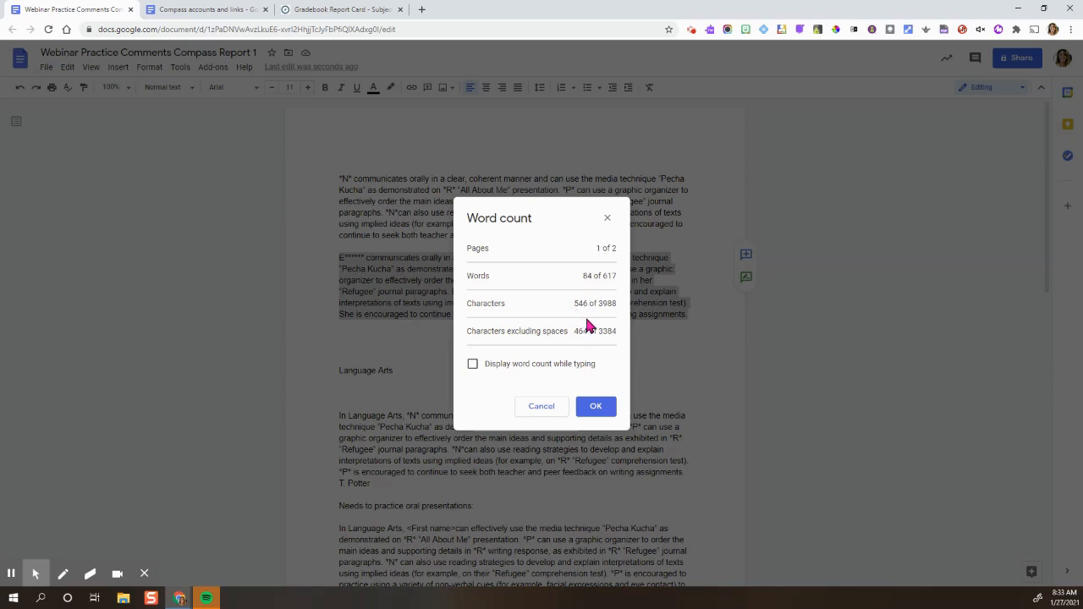
mouse_move(589, 325)
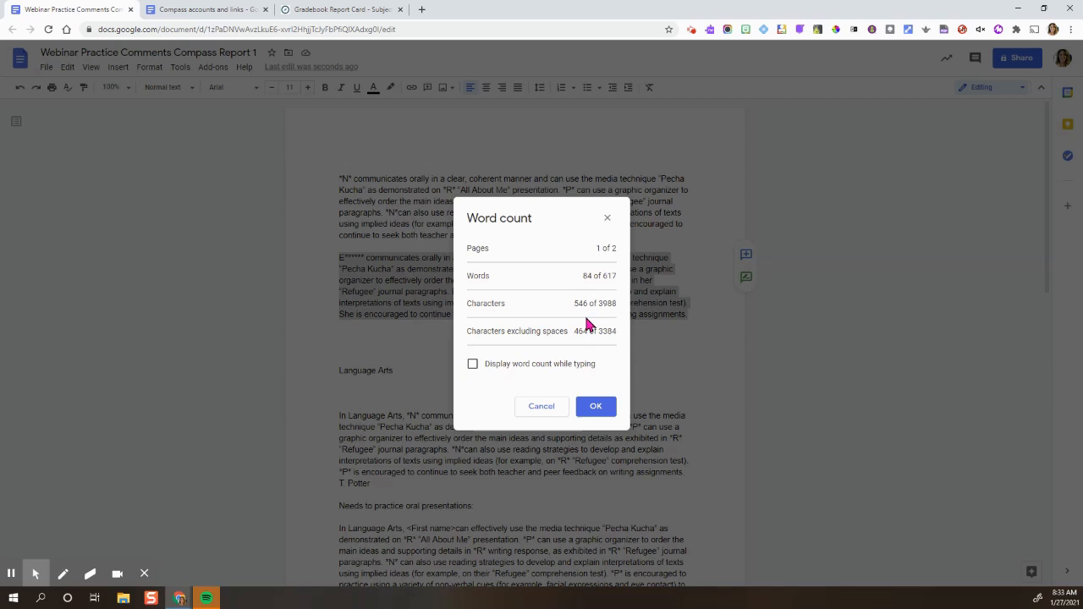
mouse_move(576, 308)
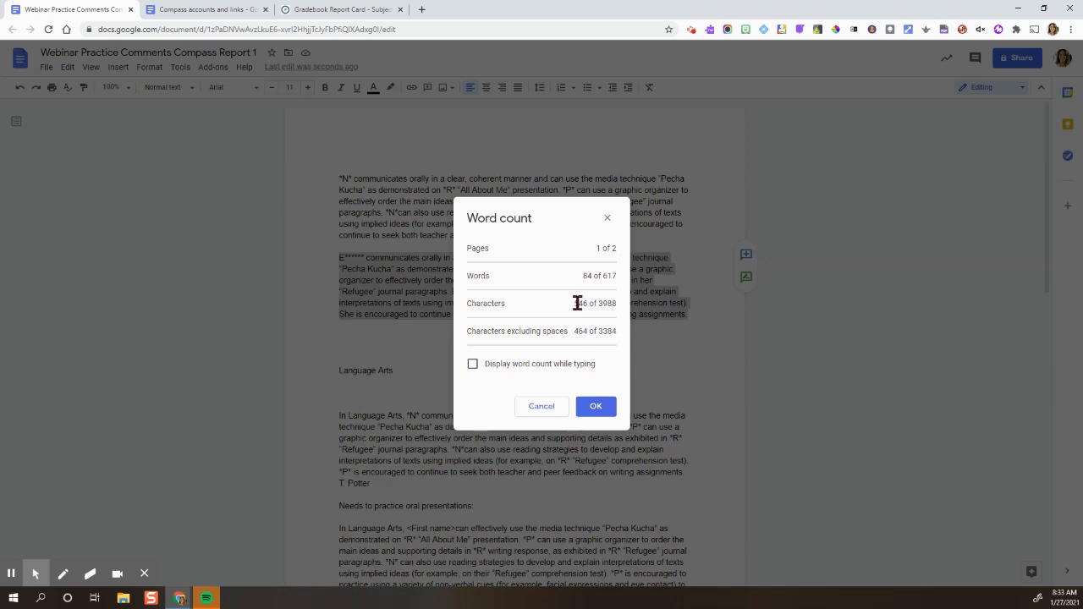
mouse_move(601, 387)
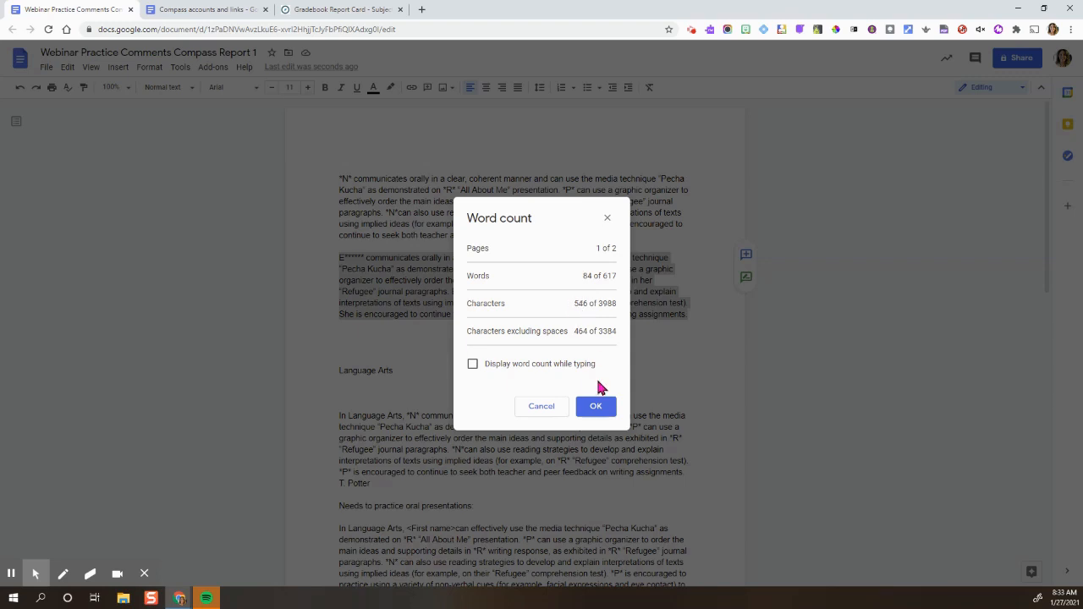
left_click(596, 406)
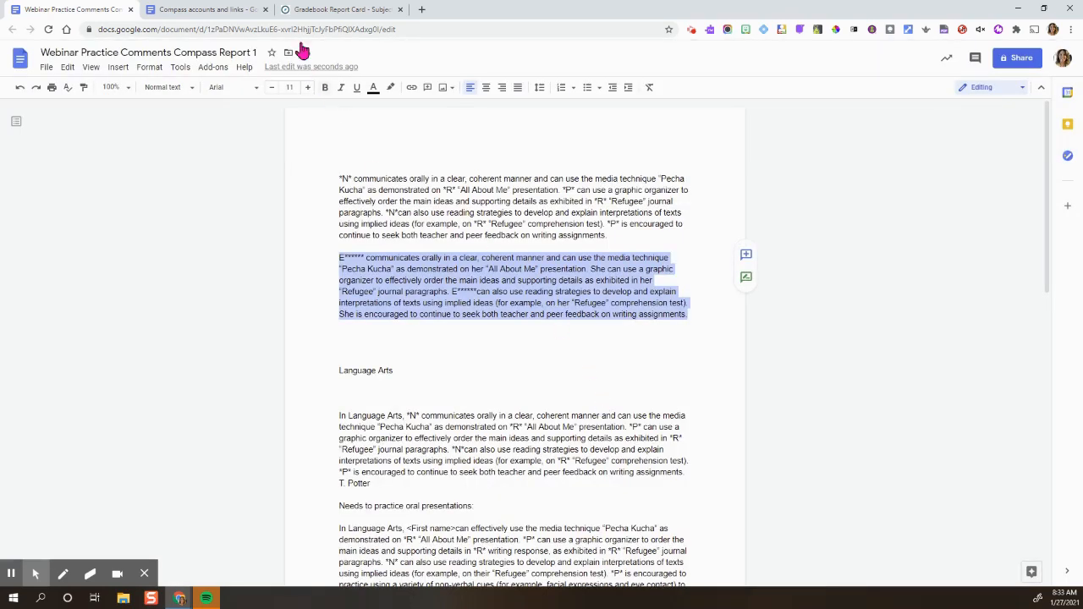
Go to the class 1HRM-34 Reports page and tick the first student in the list.
left_click(339, 10)
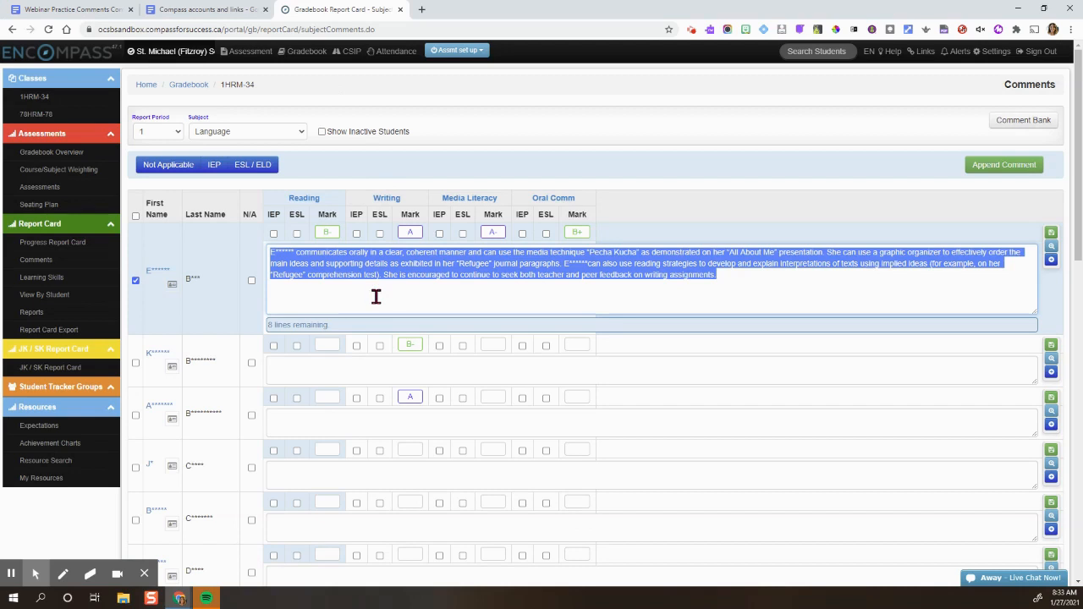
mouse_move(296, 305)
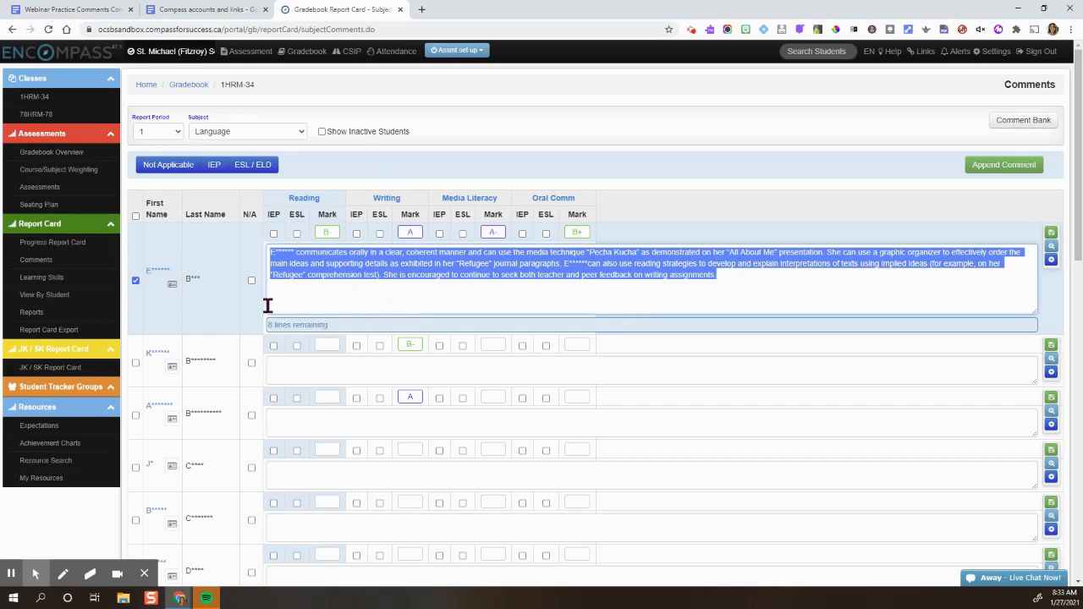
mouse_move(352, 305)
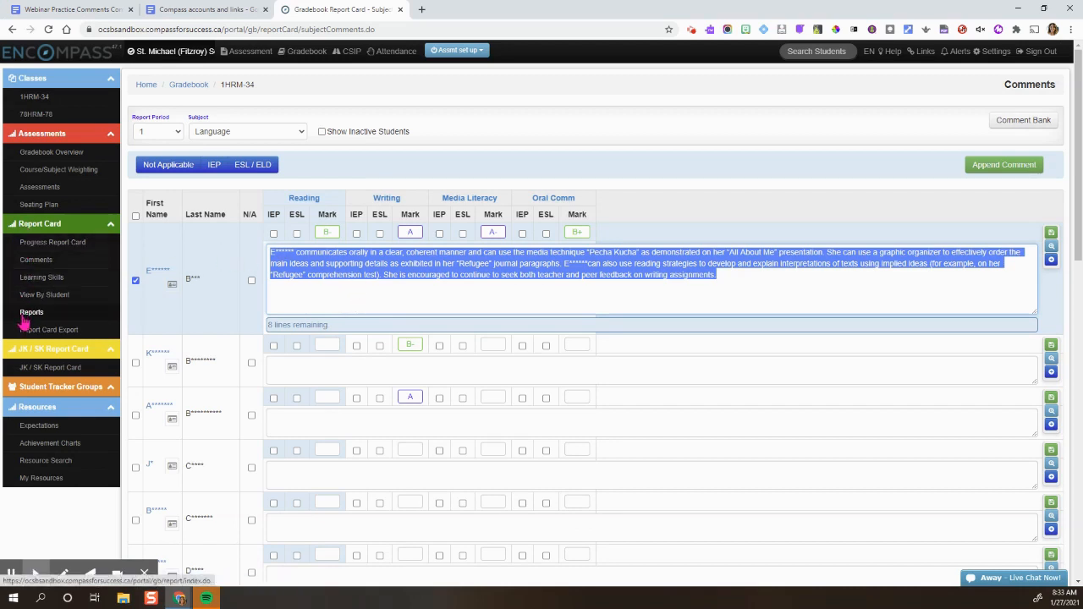
left_click(30, 311)
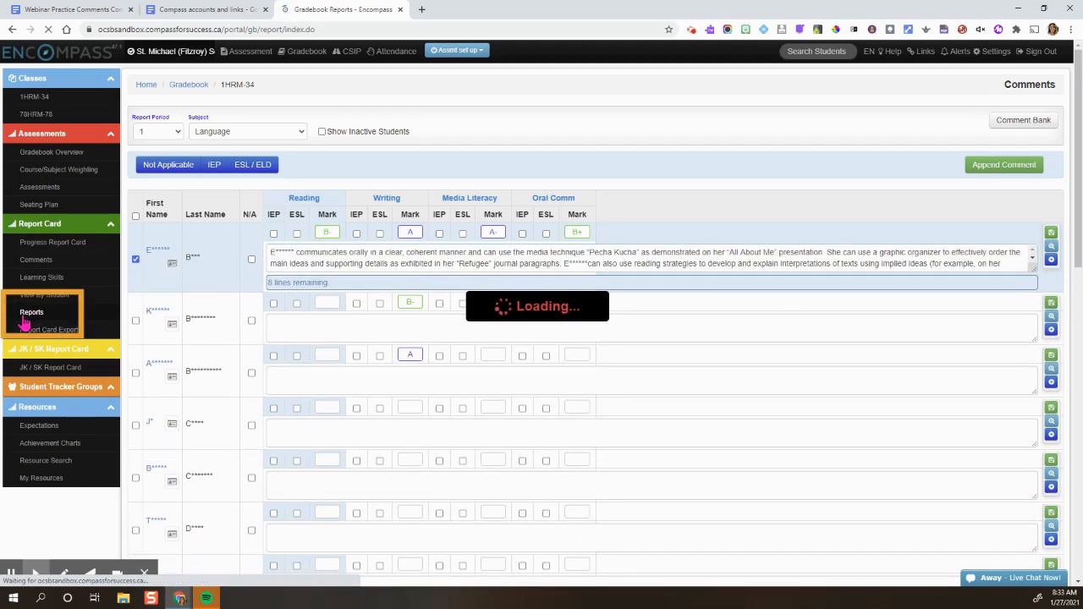
left_click(30, 312)
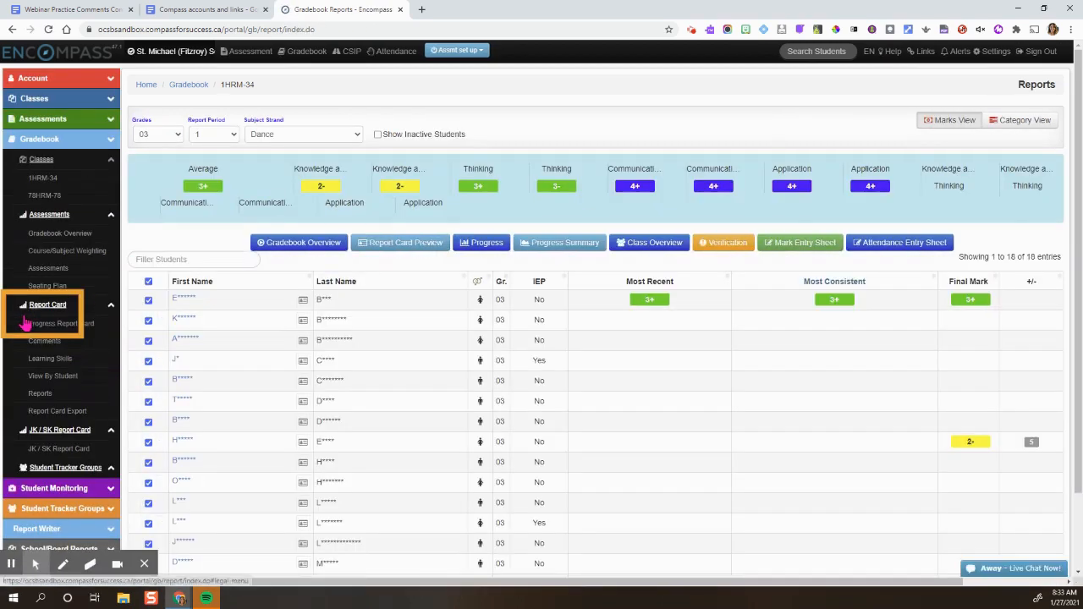
left_click(149, 281)
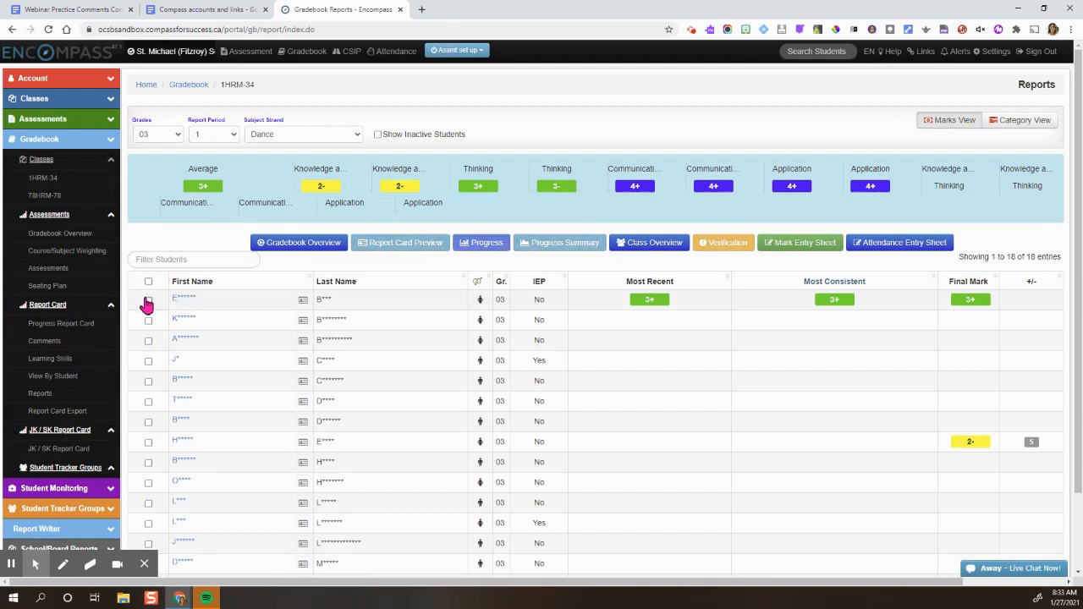
left_click(149, 298)
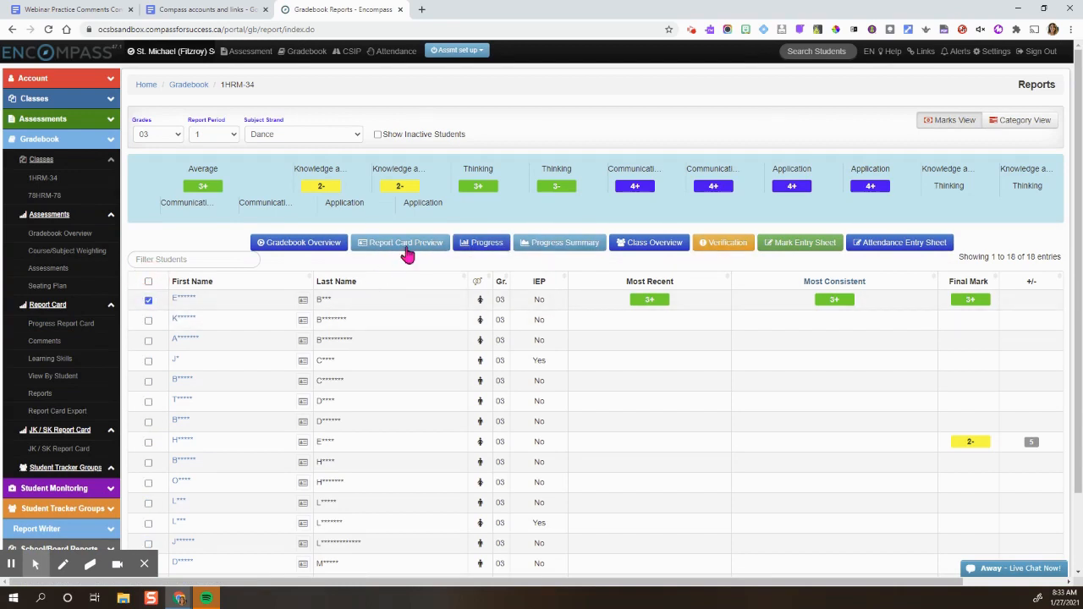
Show the first student's report card preview scrolled to the Language comment under Strengths/Next Steps.
left_click(399, 242)
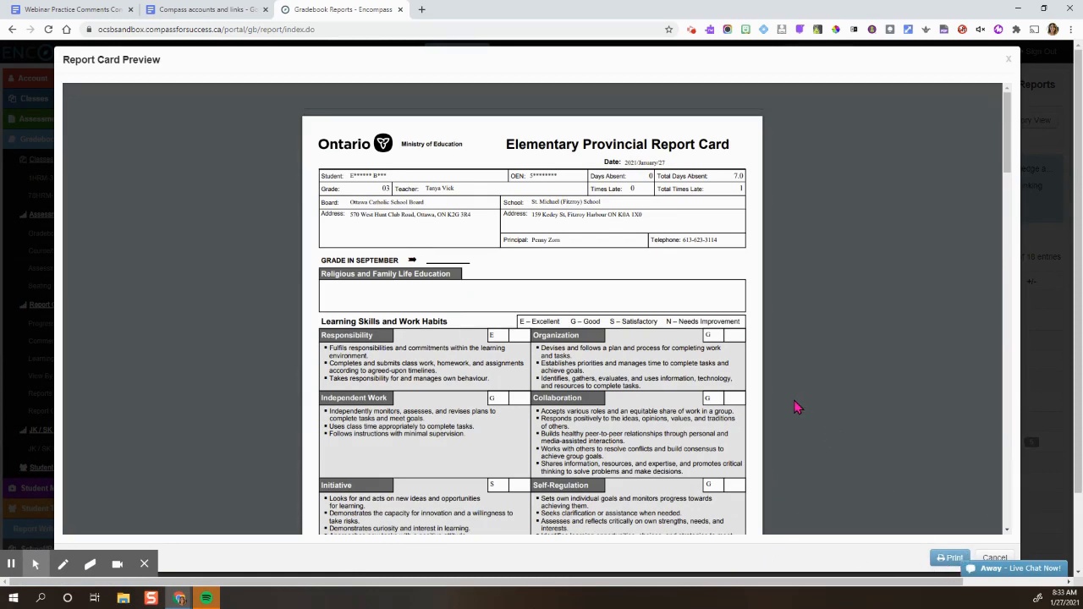
scroll("down", 3)
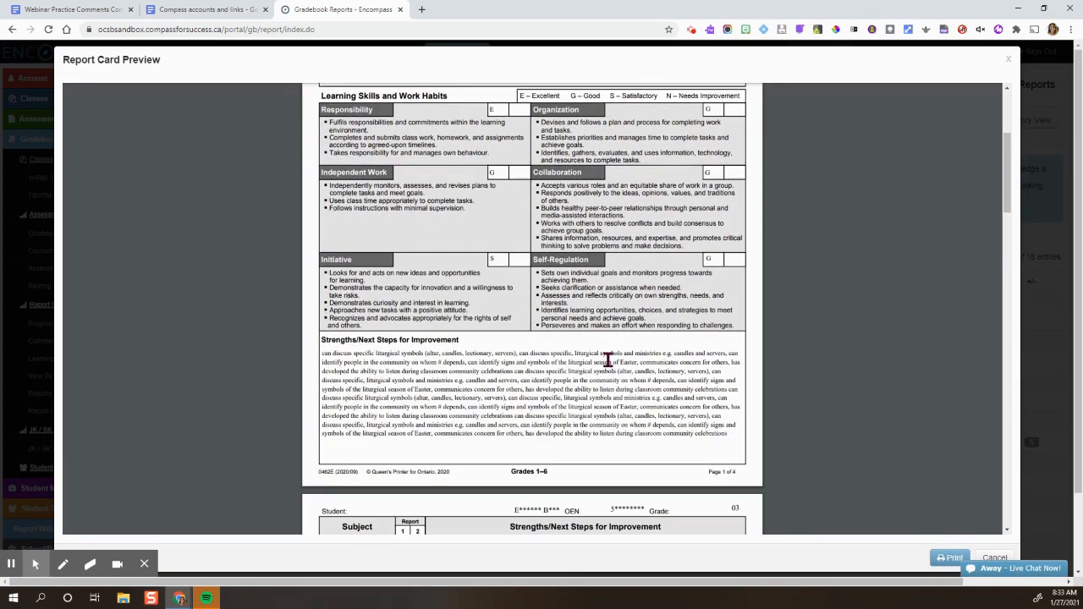
scroll("down", 3)
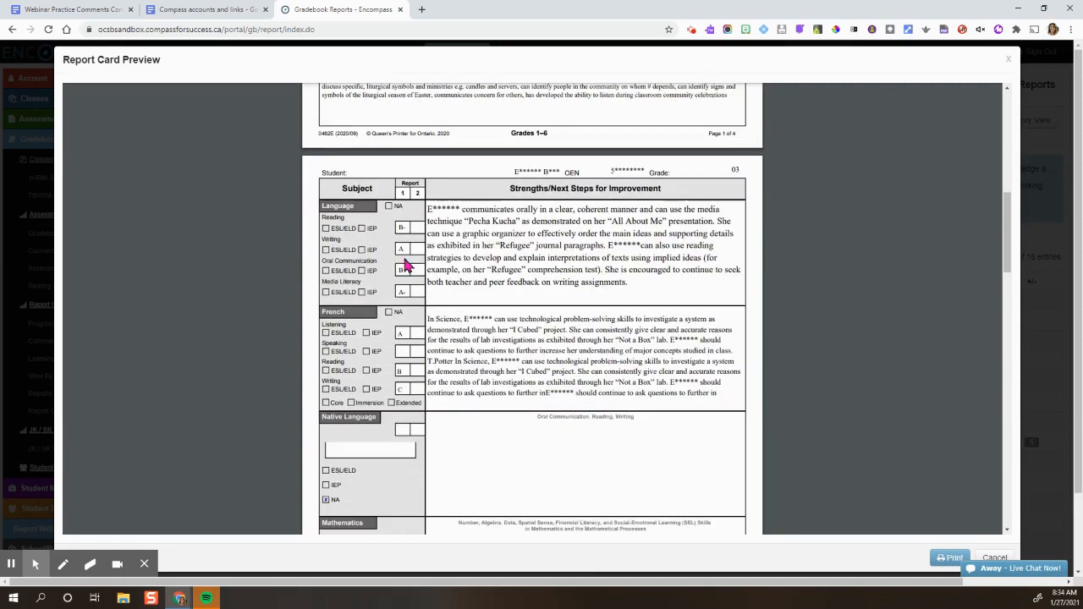
mouse_move(640, 297)
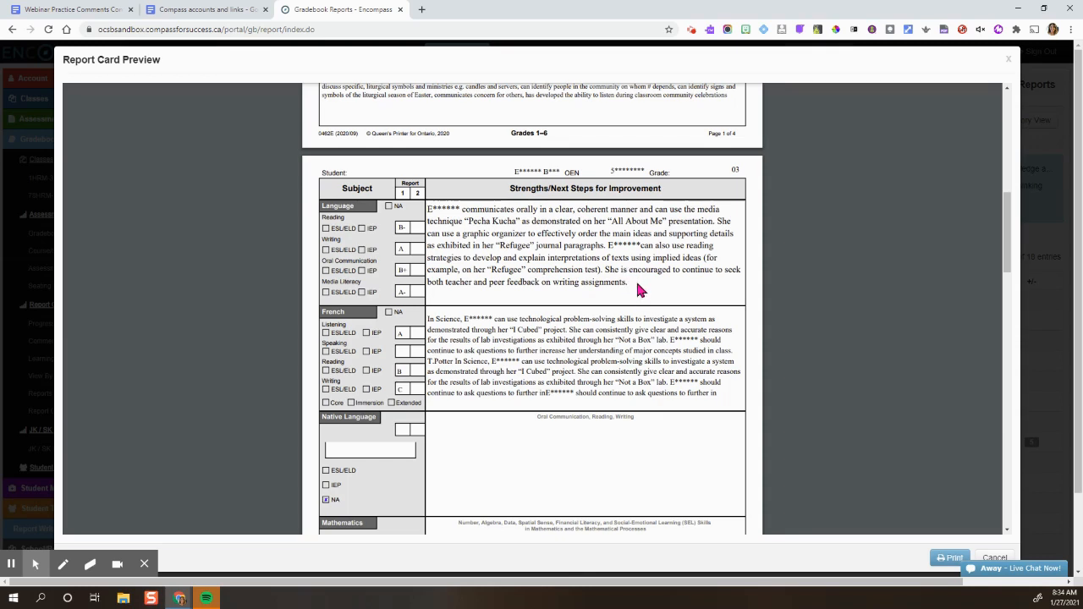
mouse_move(636, 285)
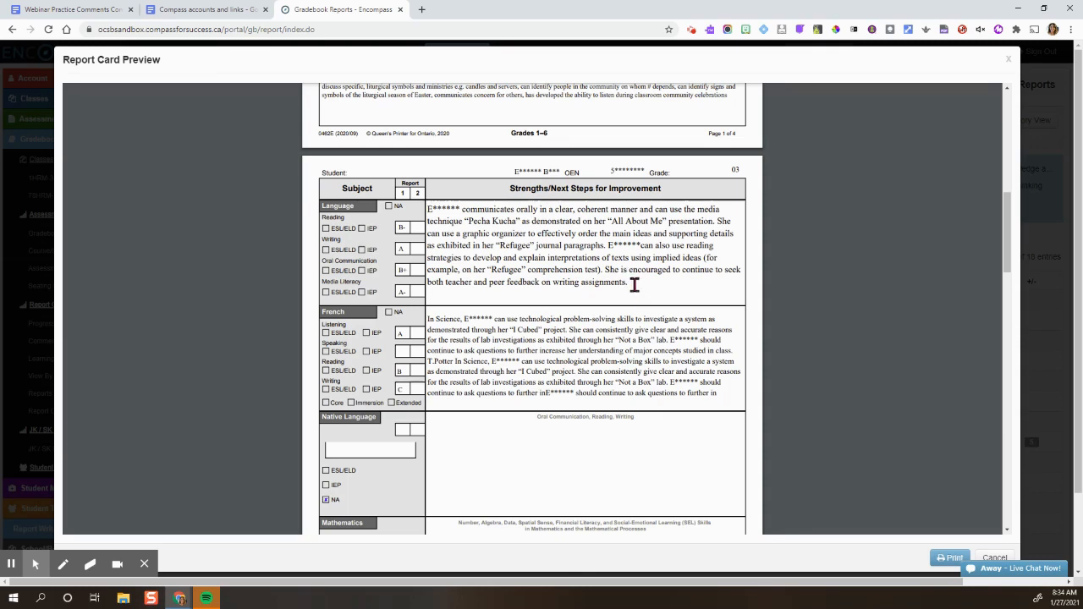
mouse_move(707, 298)
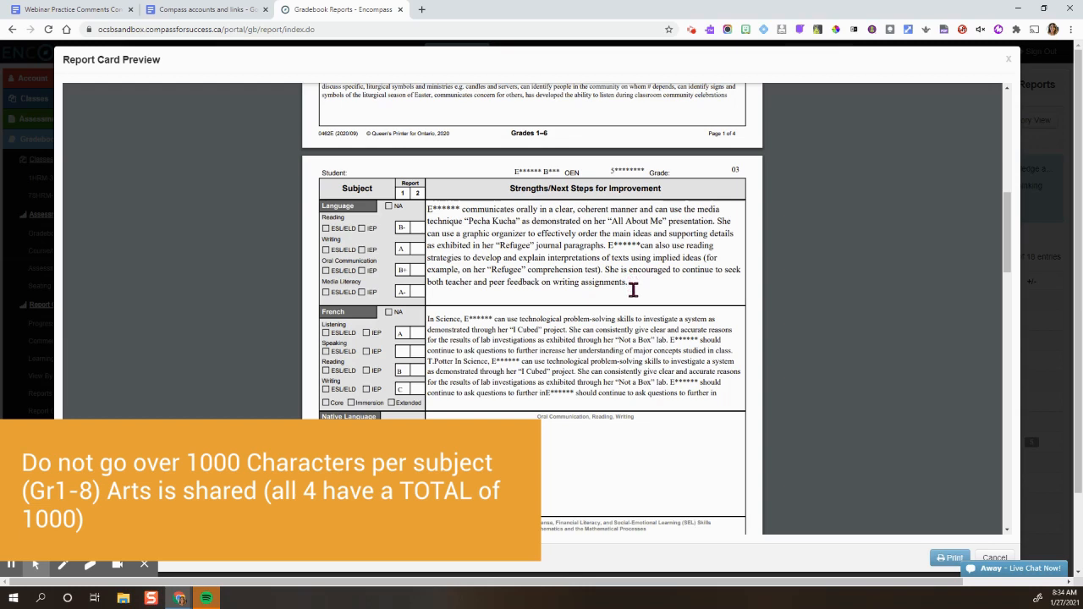
mouse_move(636, 305)
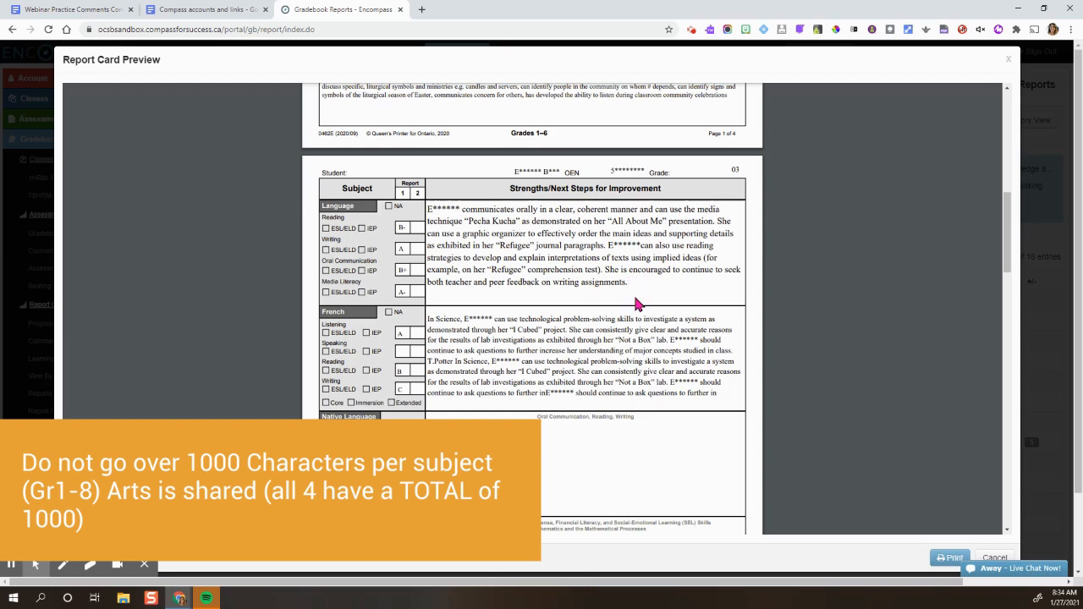